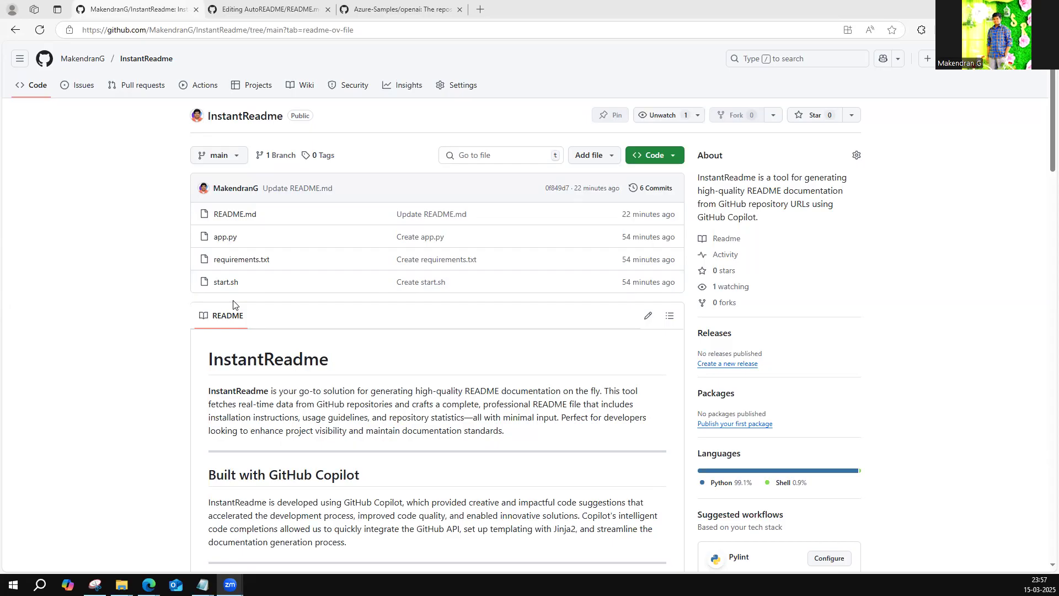
pyautogui.moveTo(165, 331)
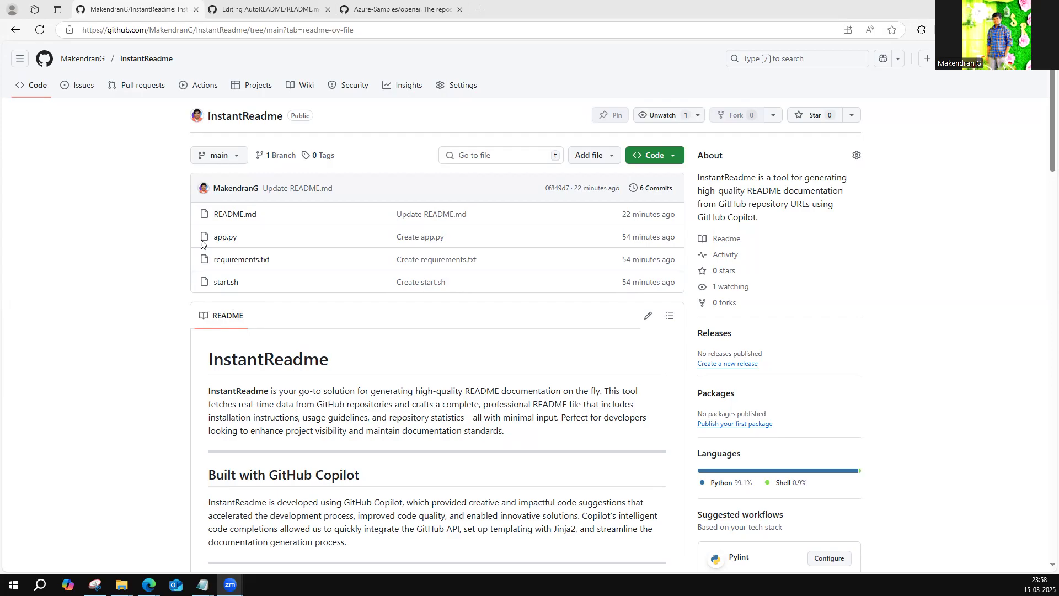
pyautogui.moveTo(1044, 163)
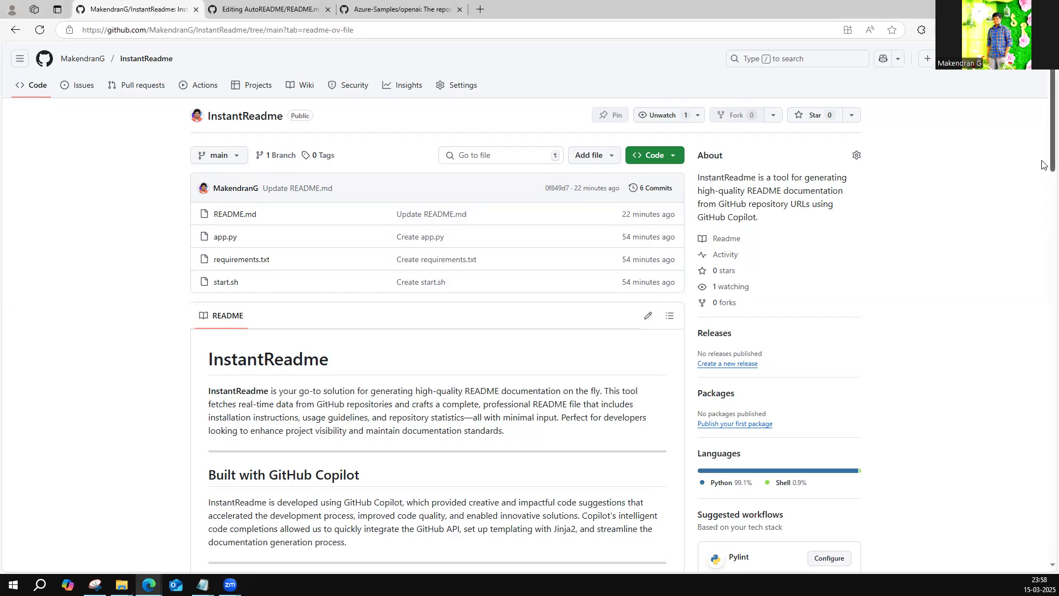
# Scroll the InstantReadme README down to its How to Use section
pyautogui.scroll(-3)
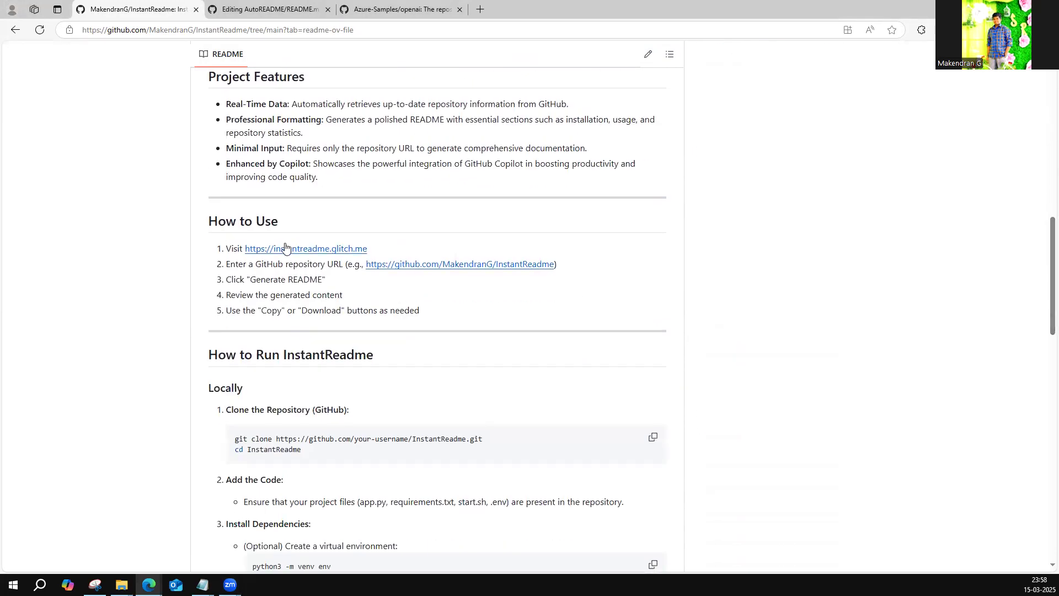
# Follow the instantreadme.glitch.me link to launch the AutoREADME Generator app
pyautogui.click(287, 248)
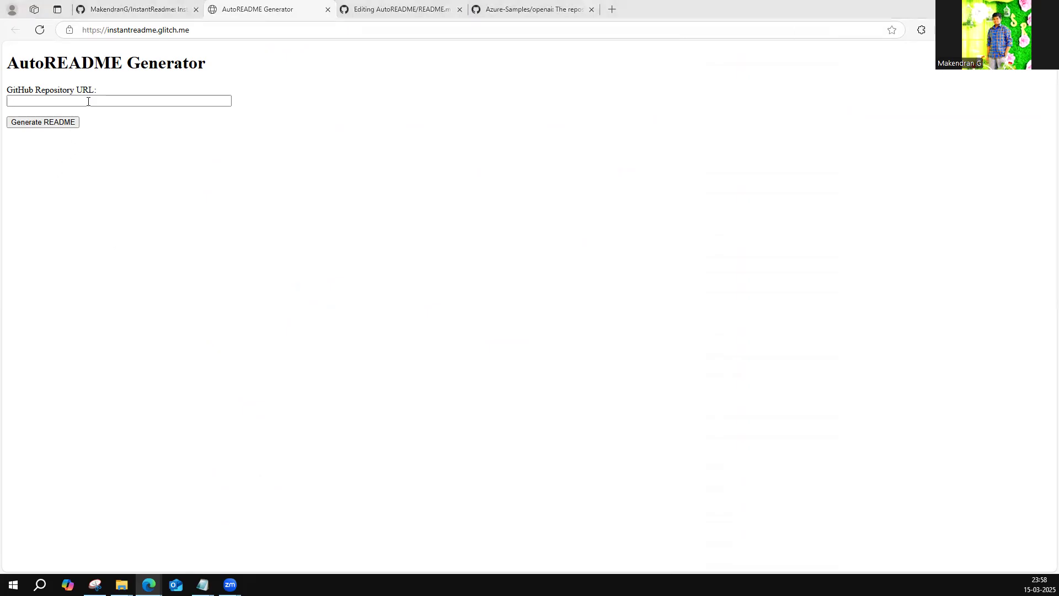
pyautogui.write('https://github.com/MakendranG/InstantReadme')
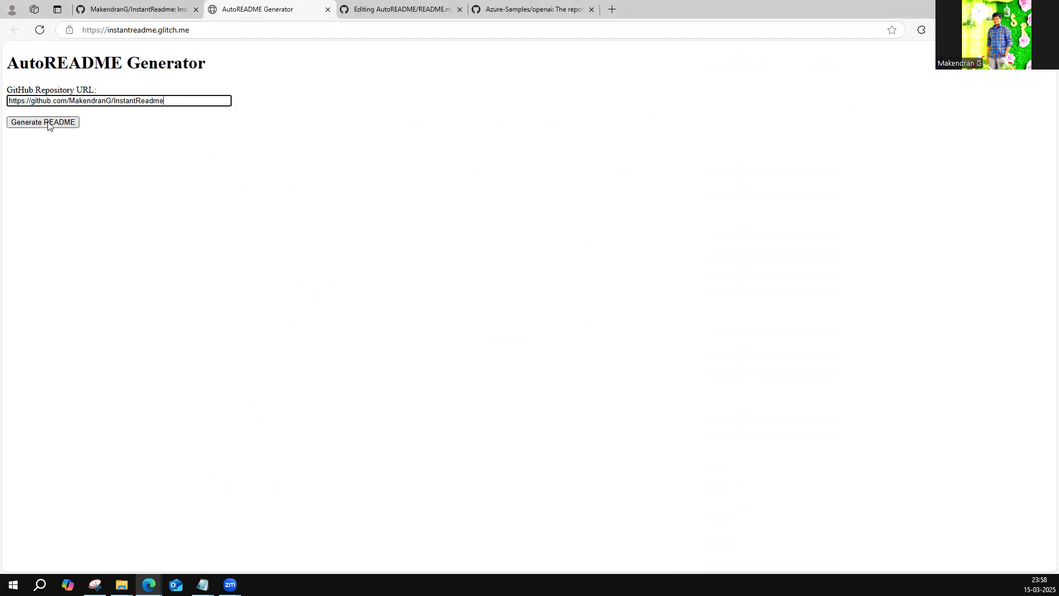
pyautogui.click(43, 122)
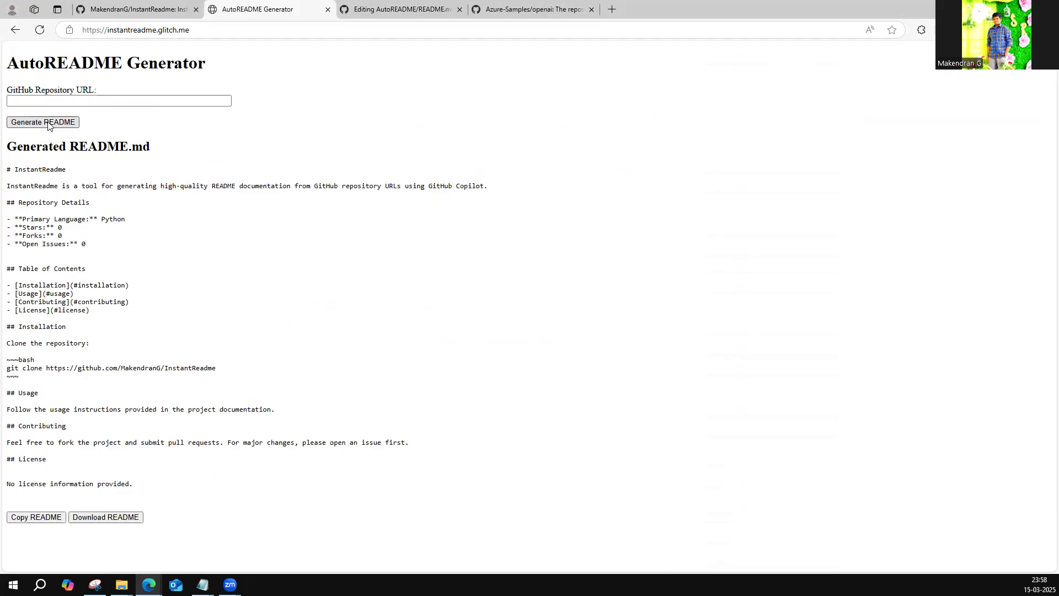
pyautogui.moveTo(161, 200)
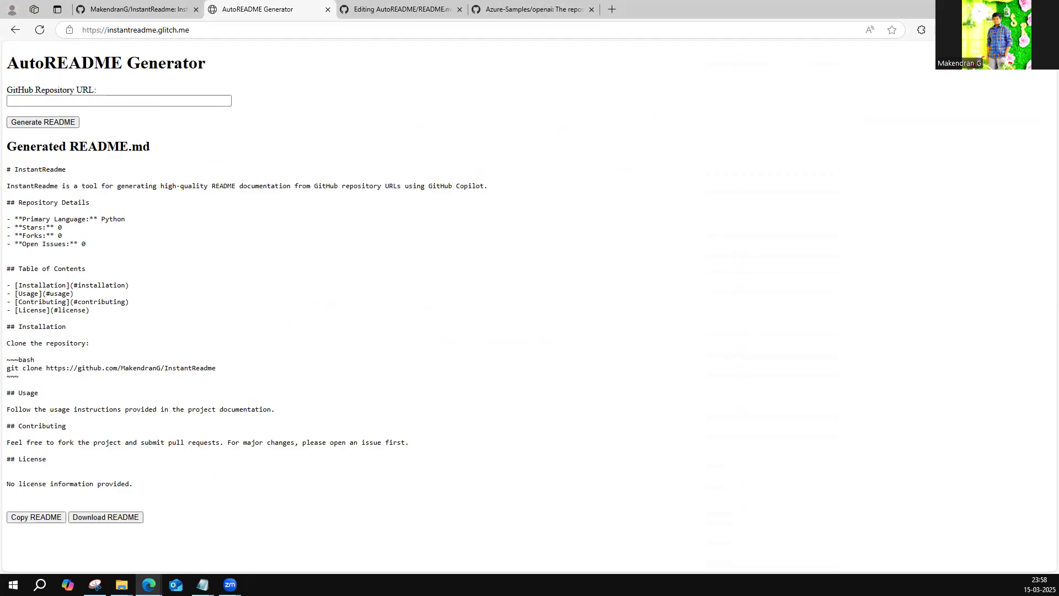
pyautogui.moveTo(56, 501)
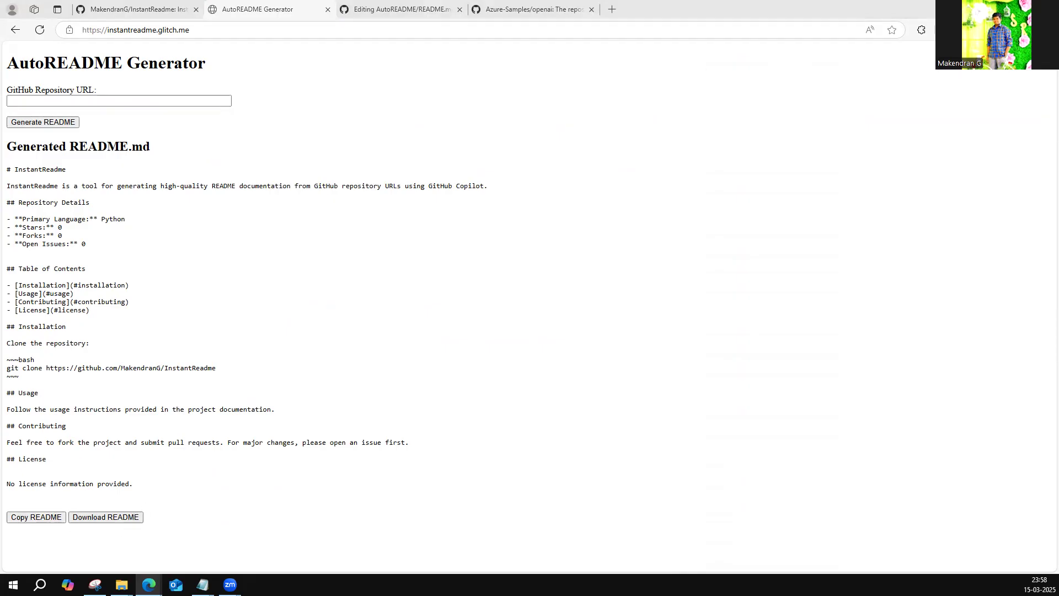
pyautogui.moveTo(673, 86)
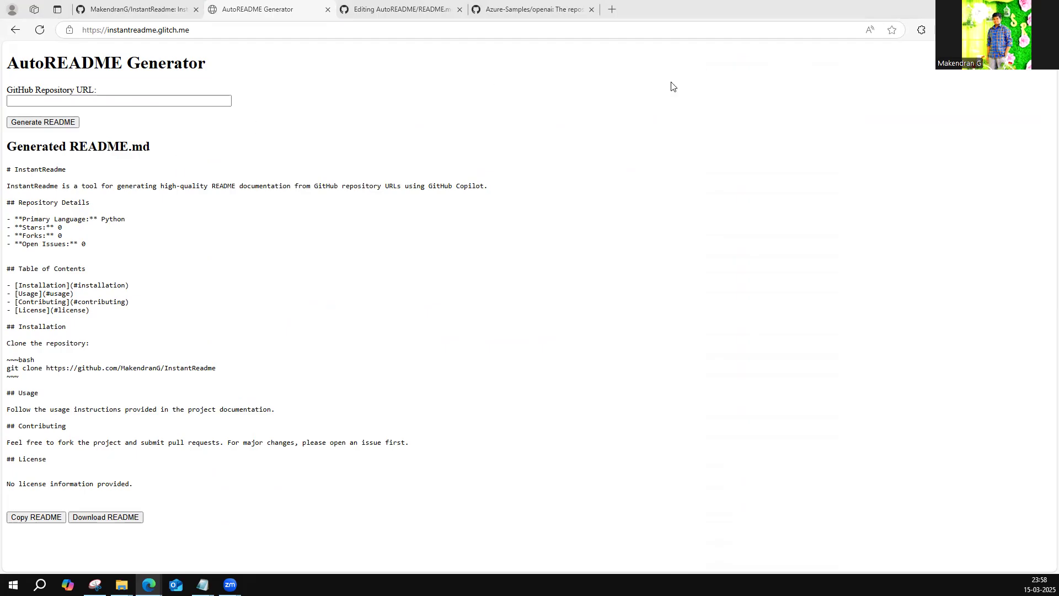
# Bring the Azure-Samples/openai repository URL into the generator's URL field
pyautogui.click(543, 9)
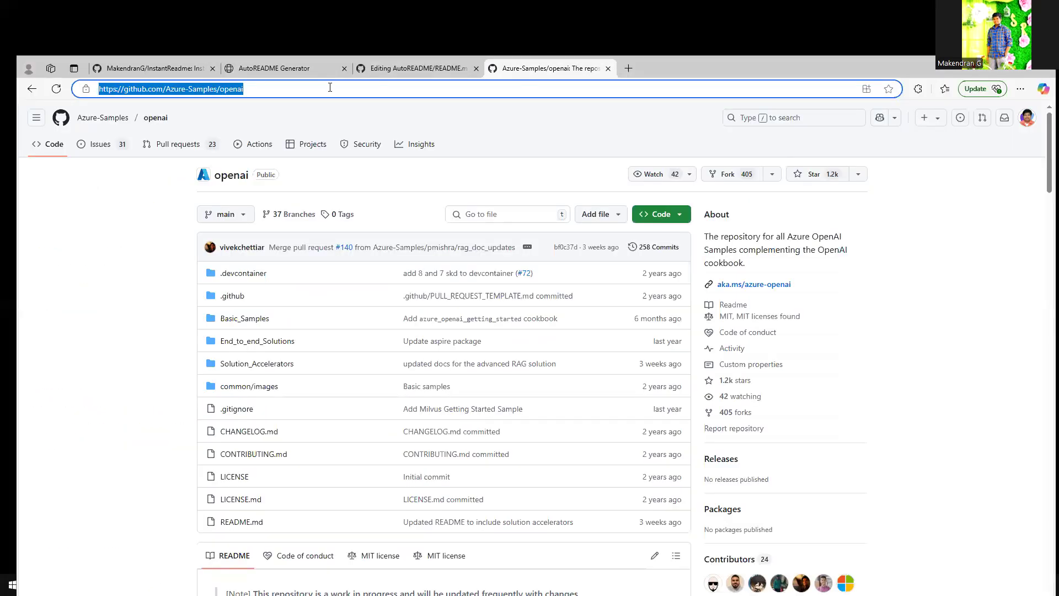
pyautogui.click(275, 68)
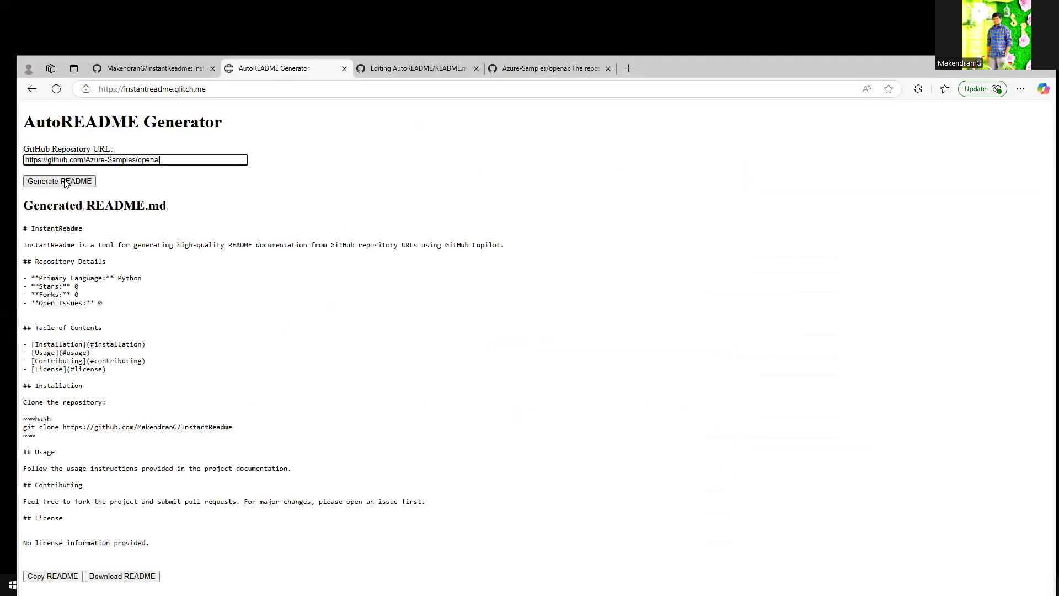
# Generate the Azure-Samples/openai README listing Jupyter Notebook, 1172 stars and MIT License
pyautogui.click(59, 181)
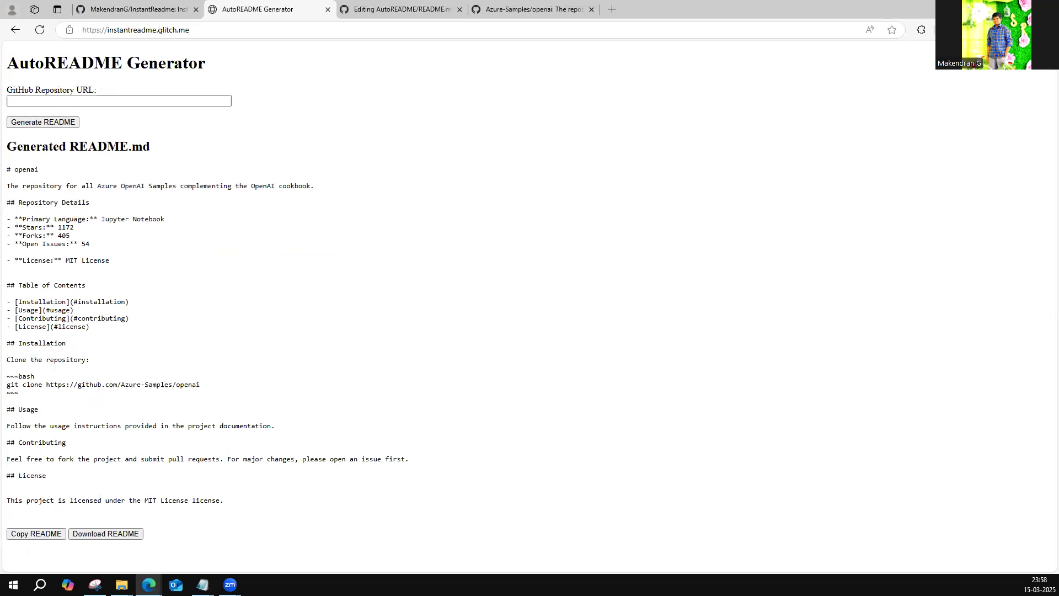
pyautogui.moveTo(175, 290)
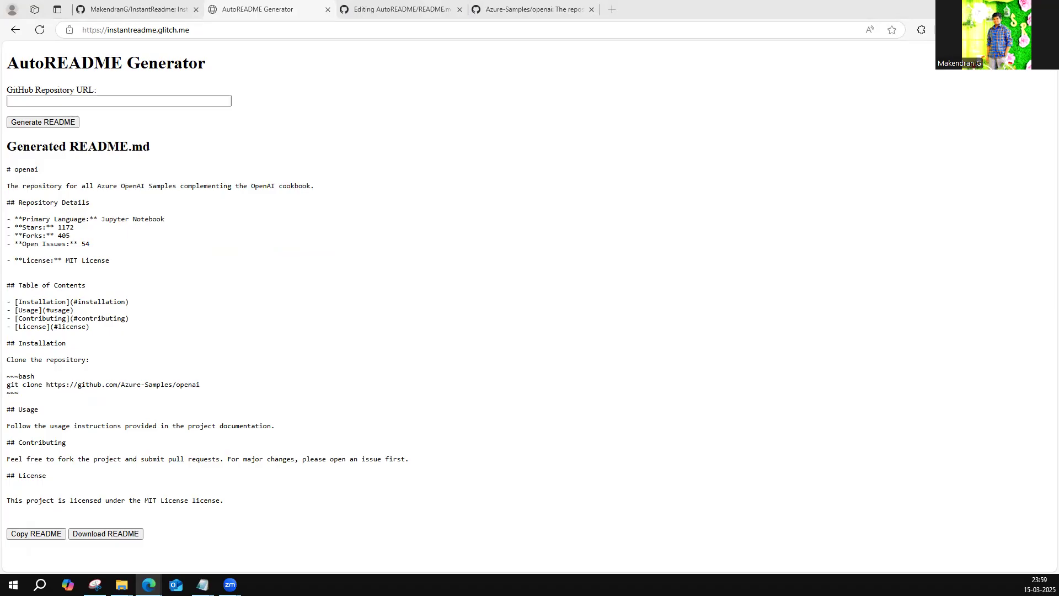
pyautogui.moveTo(372, 318)
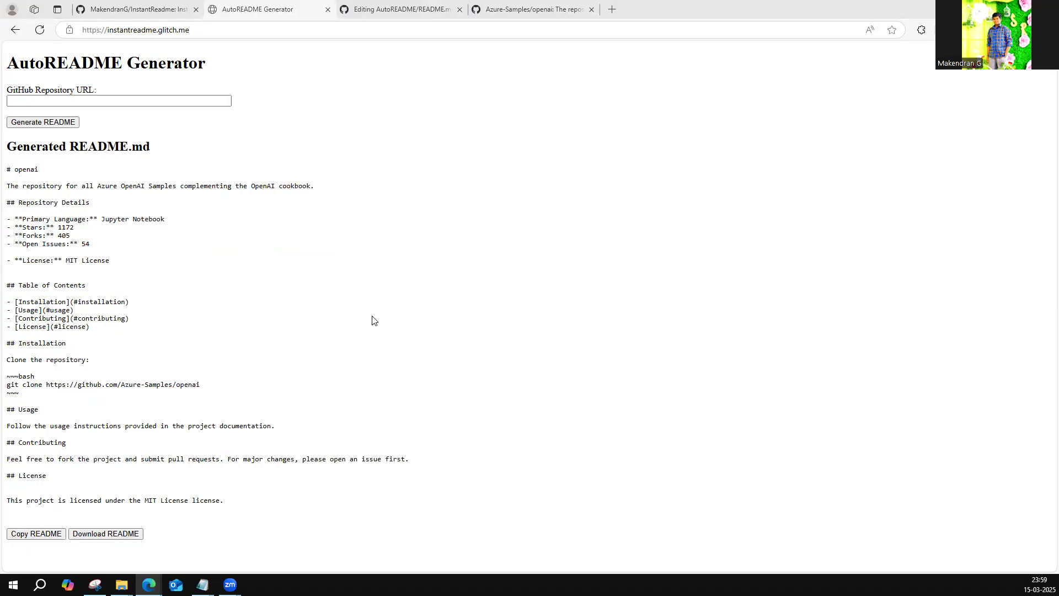
pyautogui.click(183, 100)
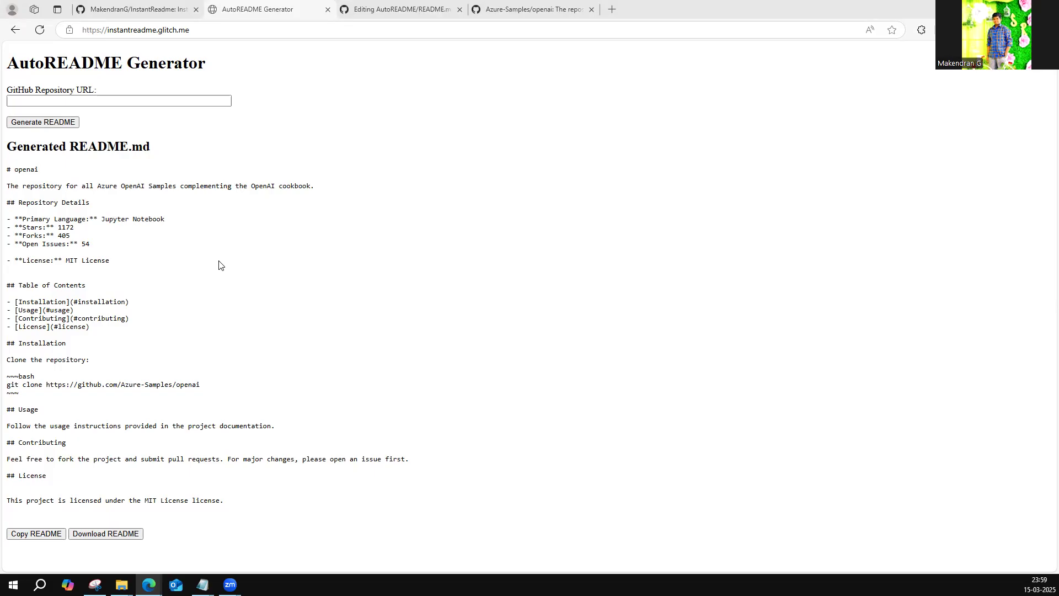
pyautogui.moveTo(225, 237)
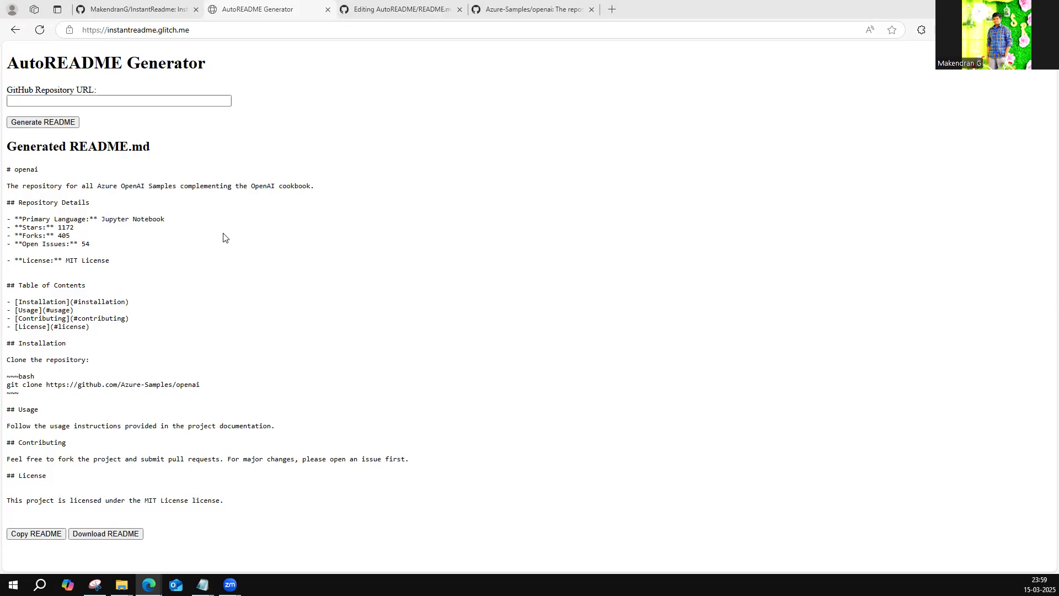
pyautogui.moveTo(201, 42)
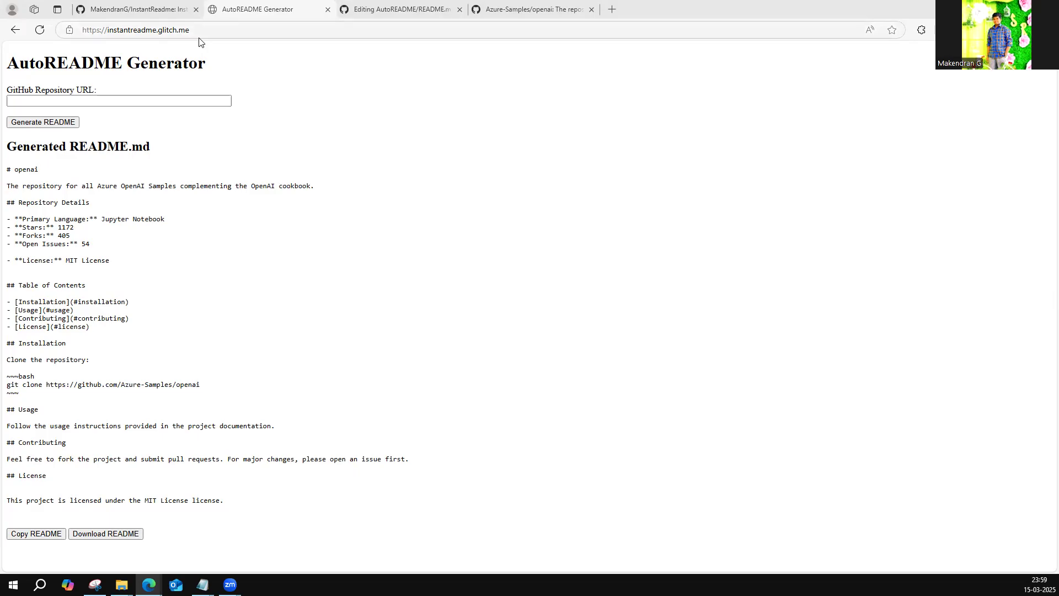